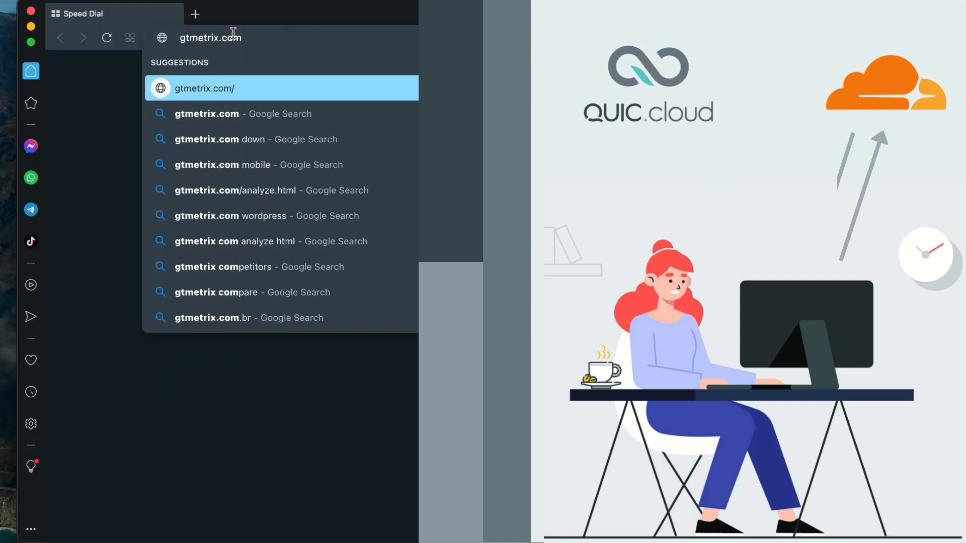
Run a GTmetrix speed test on qc-example.com to get its performance report
click(205, 88)
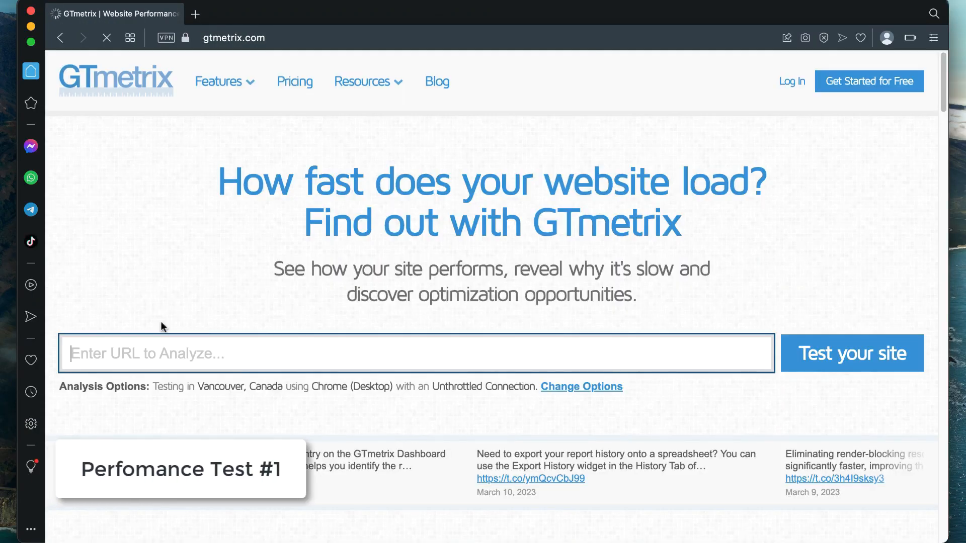
text(qc-example.com/)
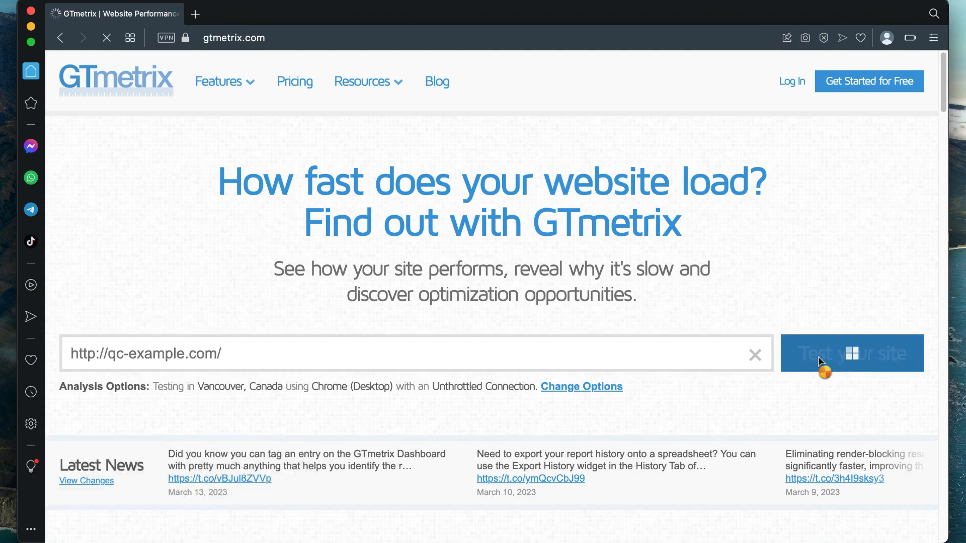
click(851, 353)
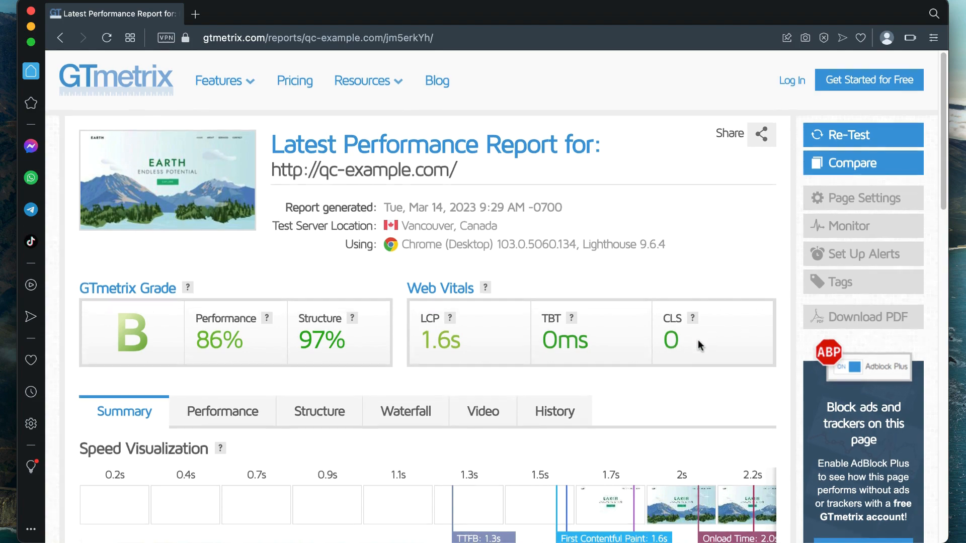
scroll(down, 3)
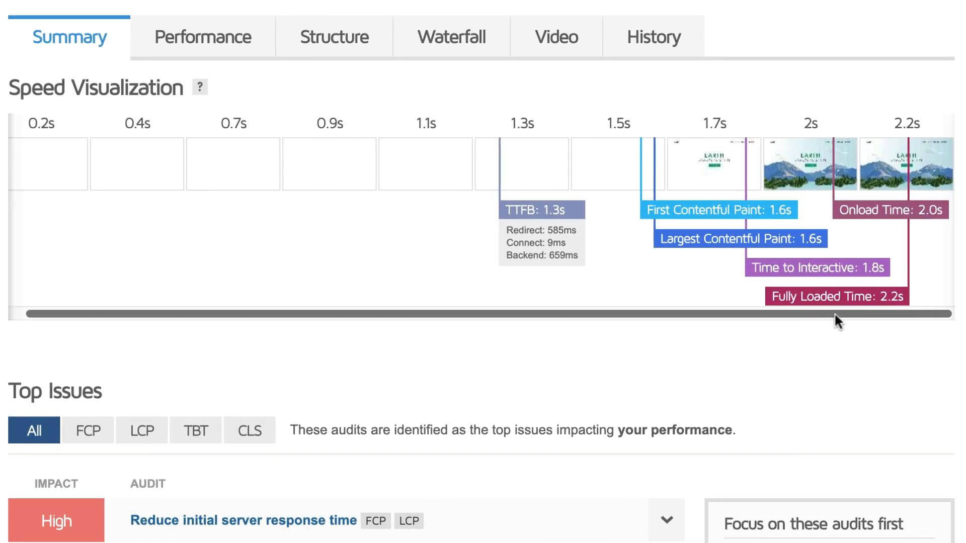
mouse_move(844, 320)
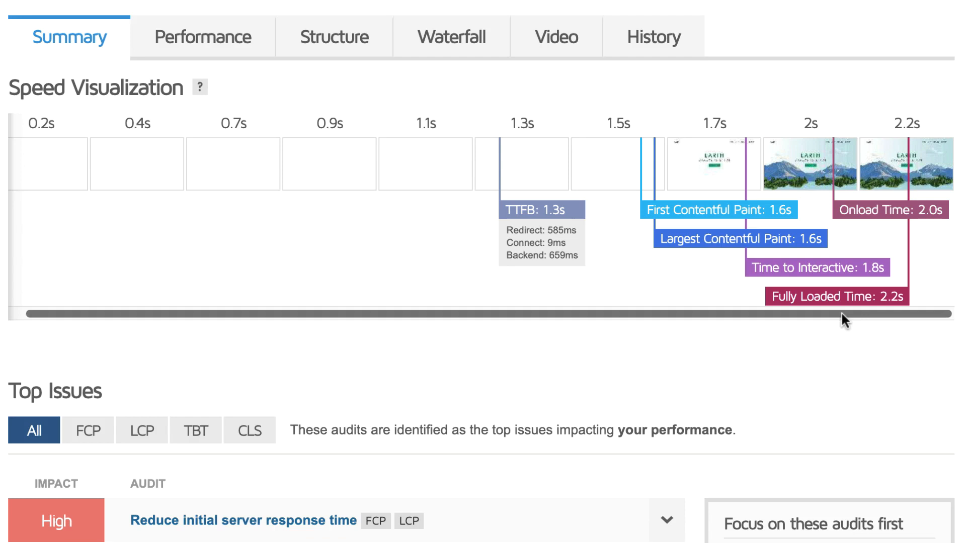
mouse_move(844, 369)
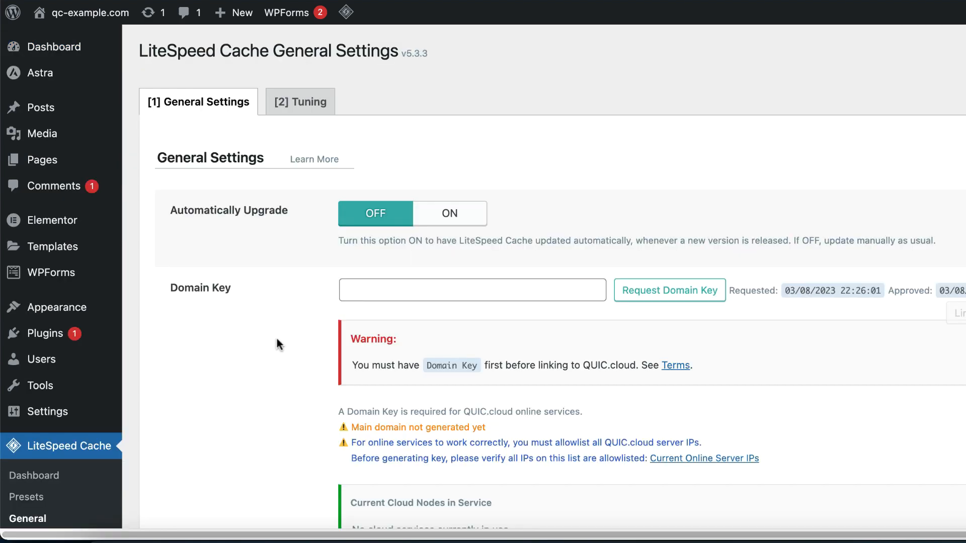
Request a domain key, set QUIC.cloud CDN to ON and save, then return to General settings
click(669, 290)
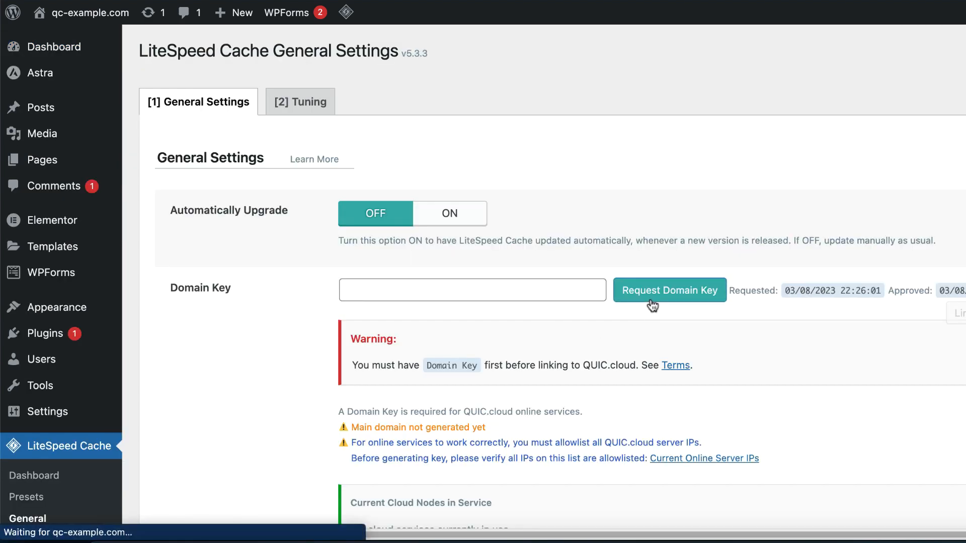
click(668, 290)
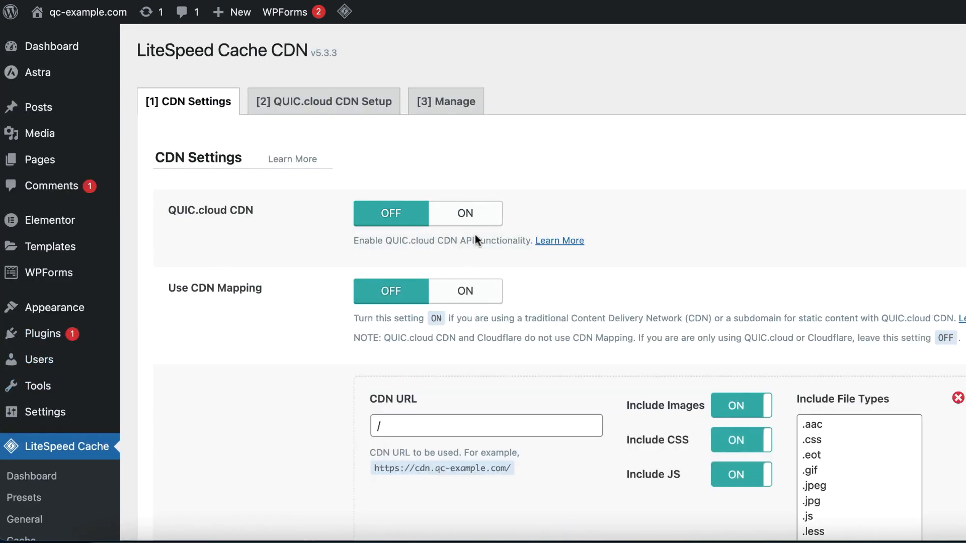
click(465, 213)
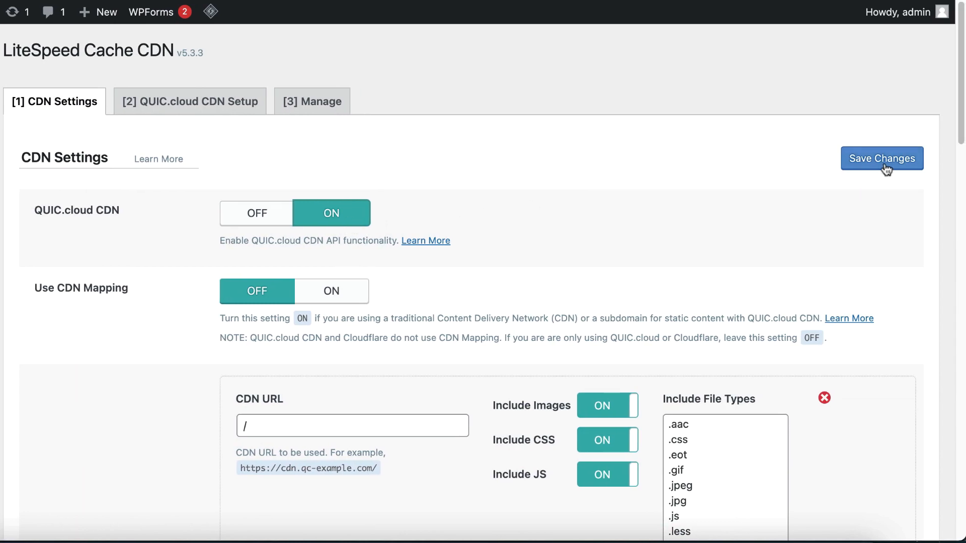
click(881, 158)
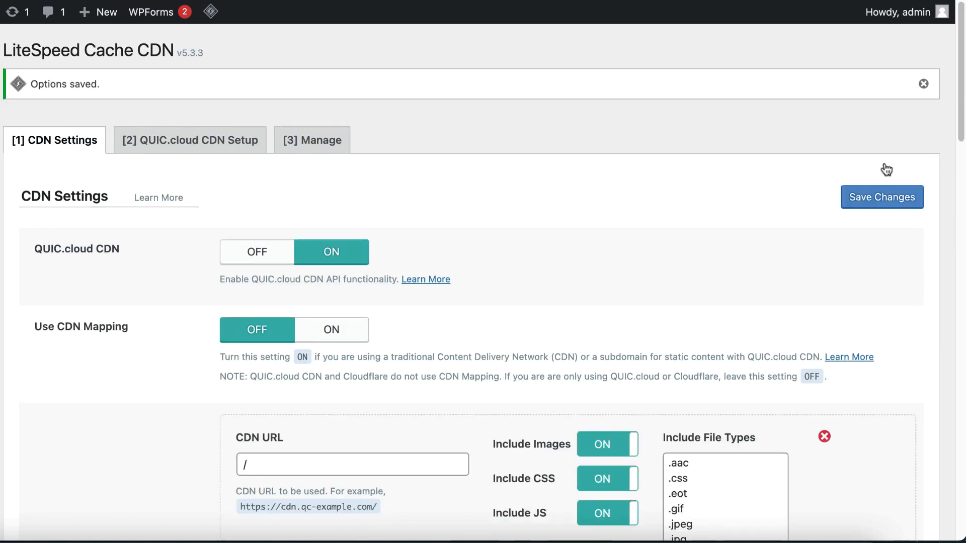
mouse_move(705, 257)
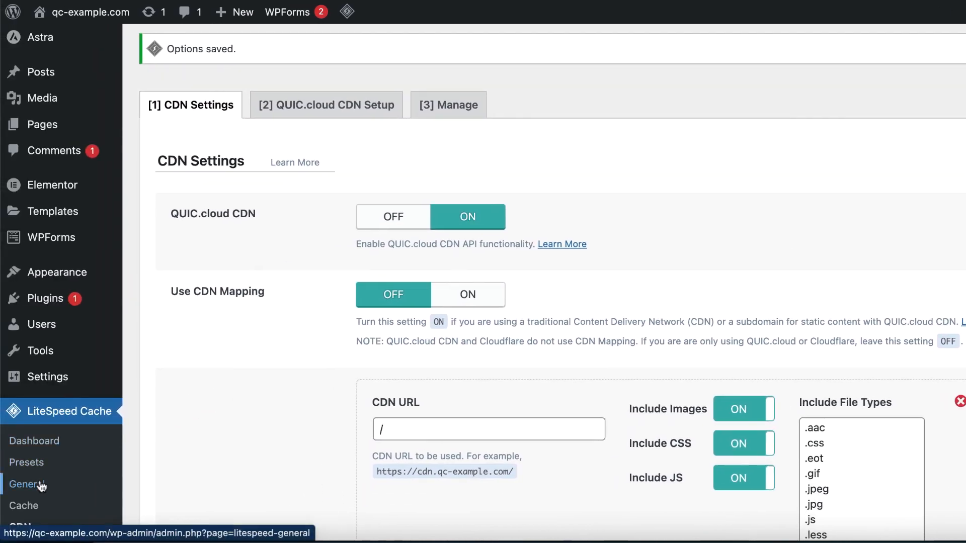
click(27, 484)
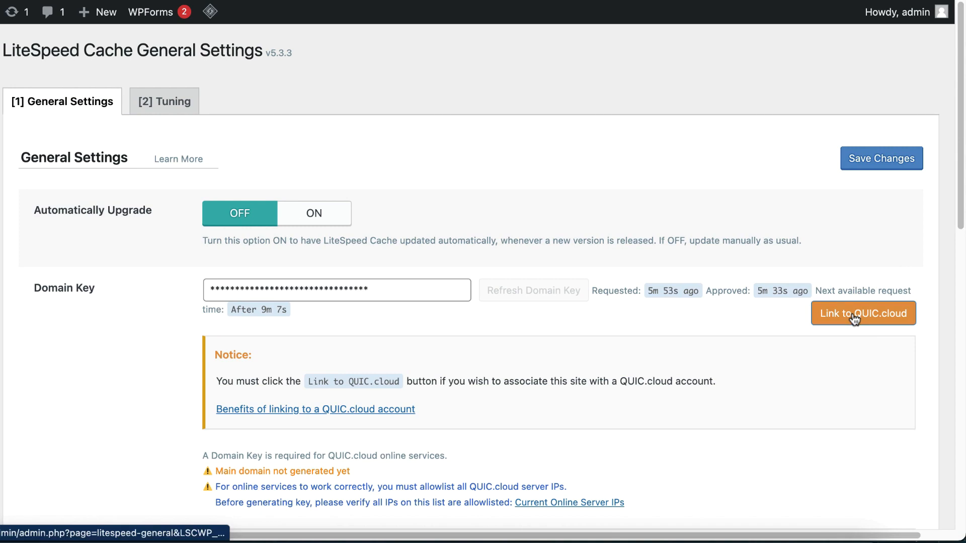
Link the WordPress site to a QUIC.cloud account from LiteSpeed Cache General Settings
click(862, 313)
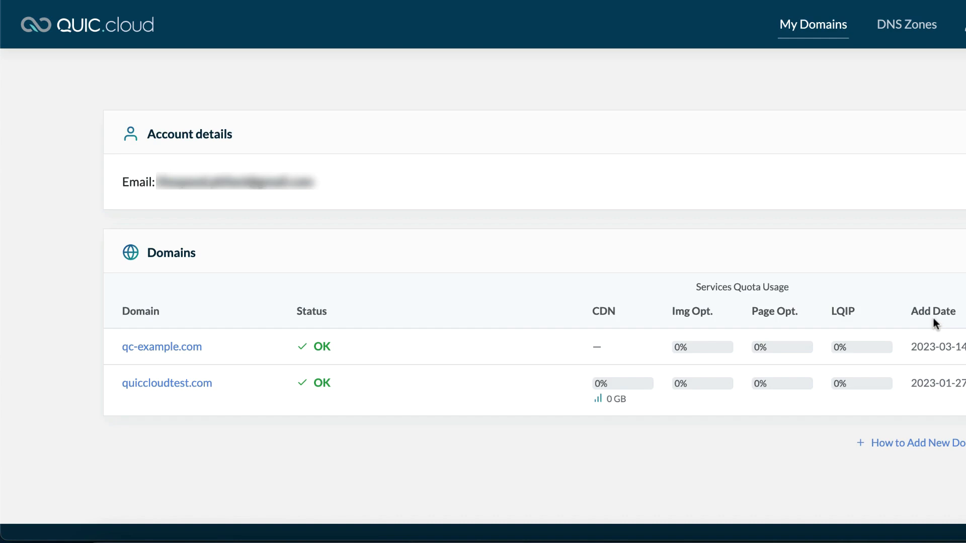
Begin enabling the CDN for qc-example.com, confirming Cloudflare stays as DNS provider
click(162, 346)
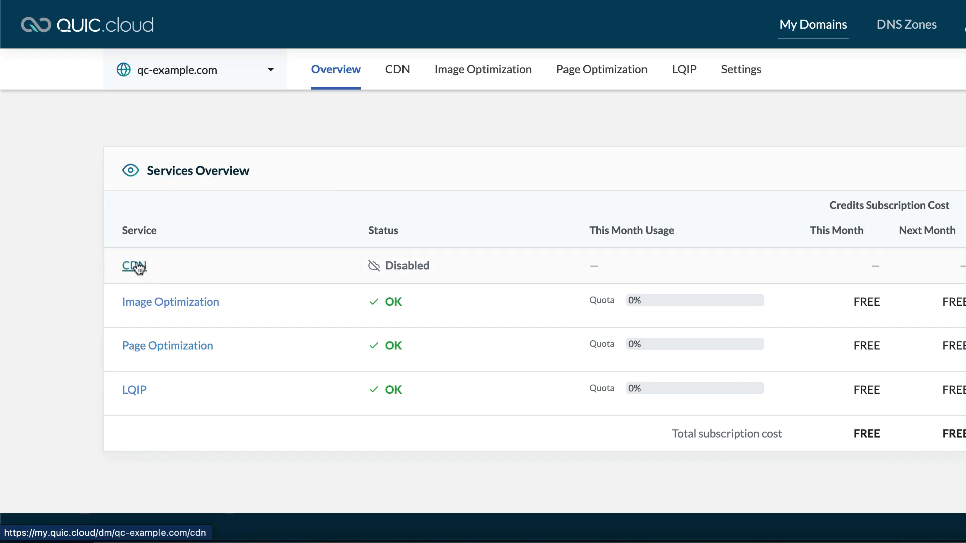
click(130, 265)
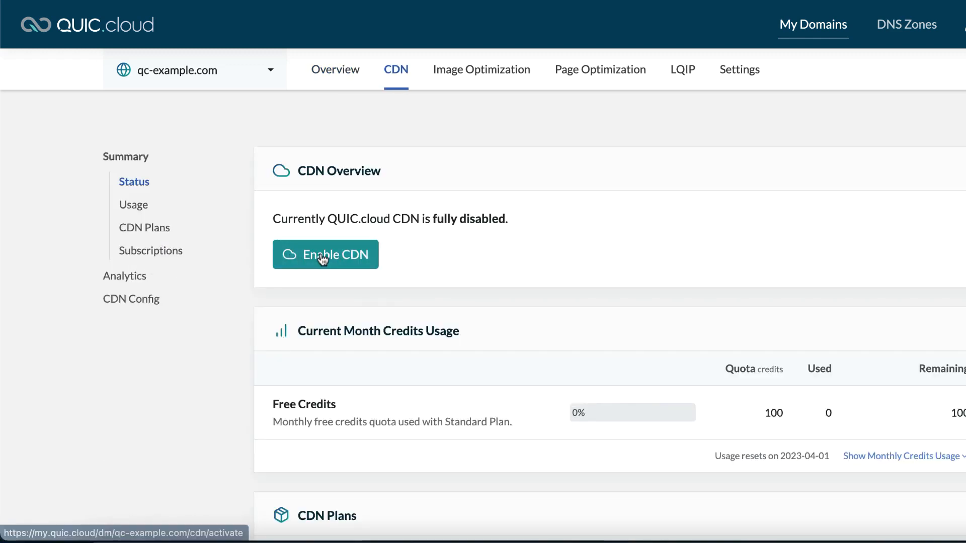
click(325, 255)
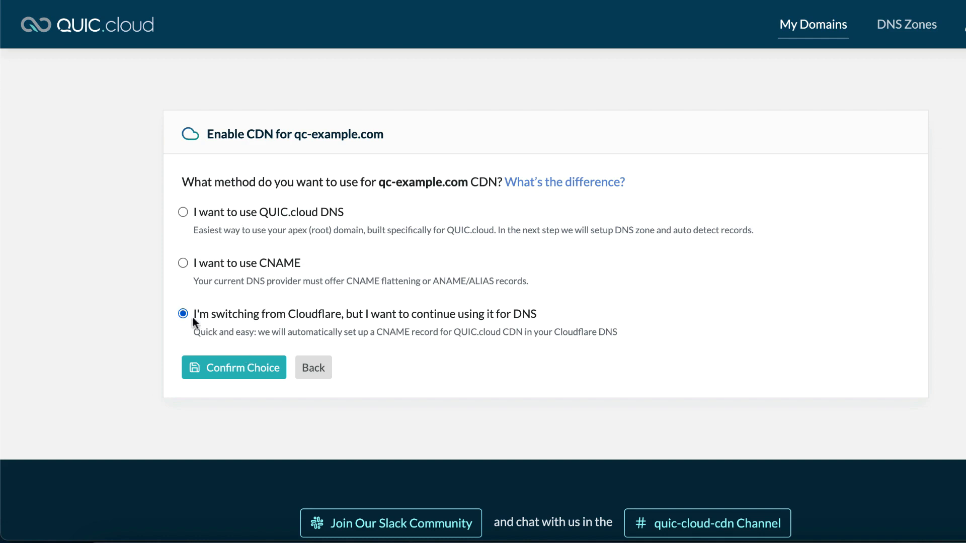
mouse_move(239, 364)
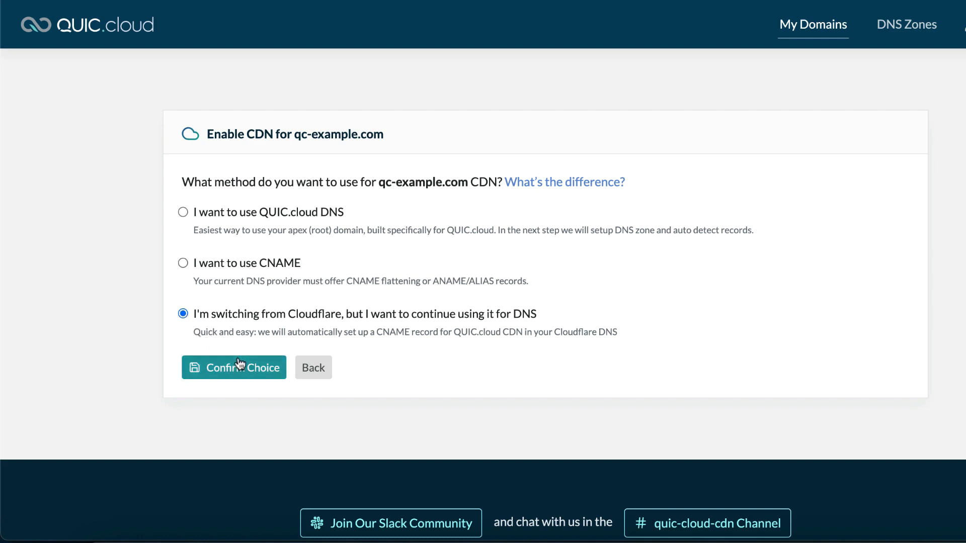
click(233, 368)
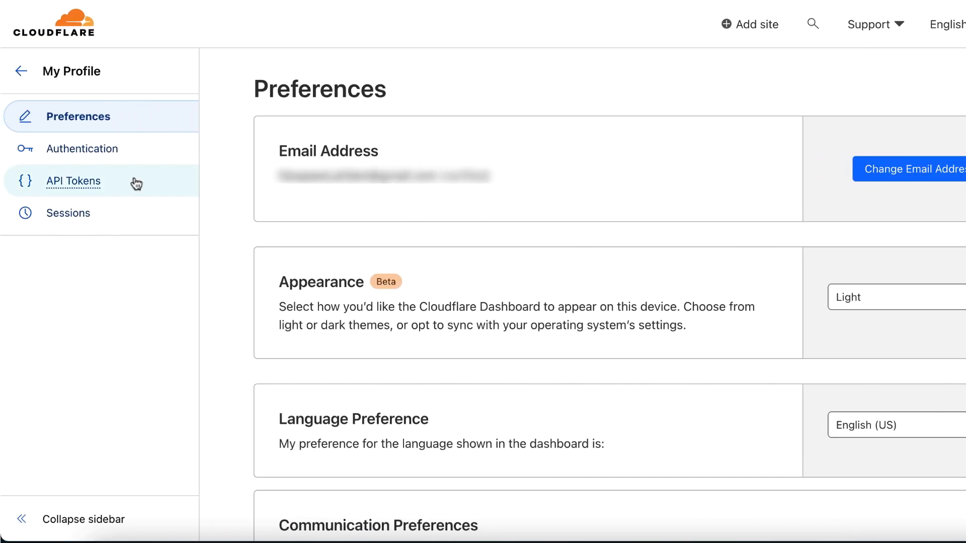
Create an Edit zone DNS API token for qc-example.com in Cloudflare and copy its value
click(73, 180)
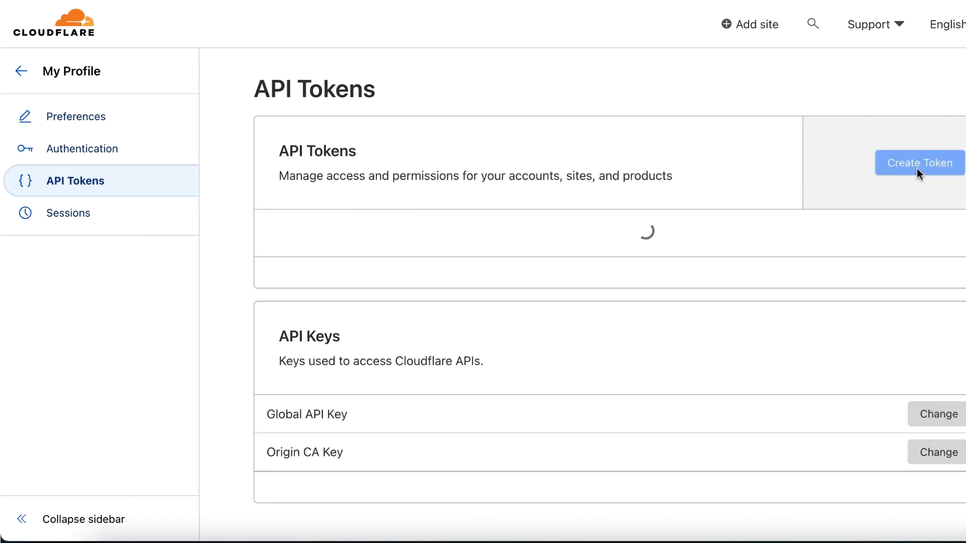
click(917, 163)
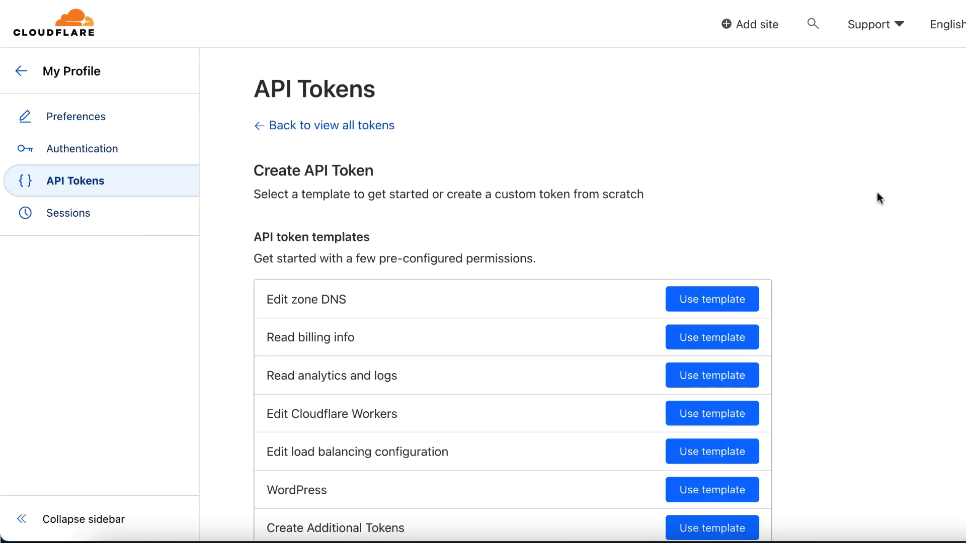
click(711, 299)
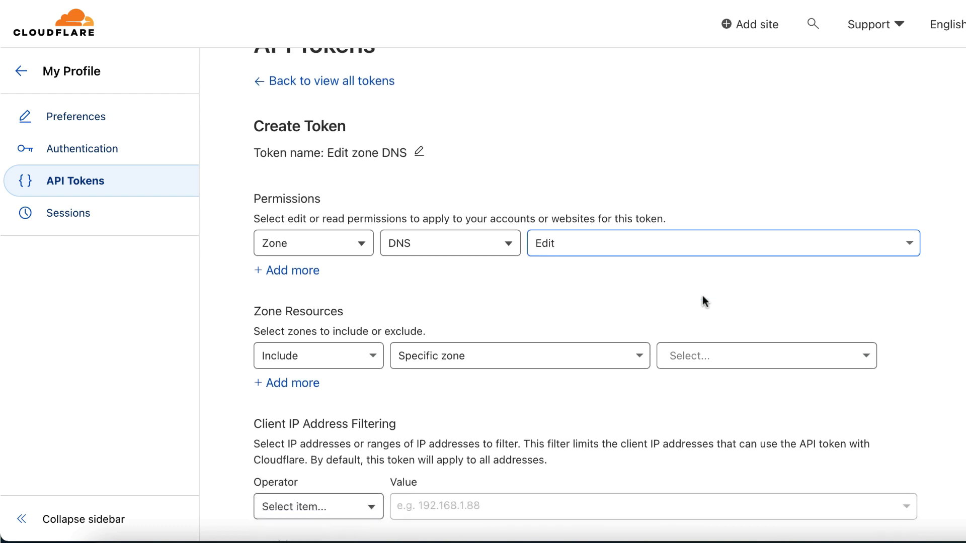
click(763, 355)
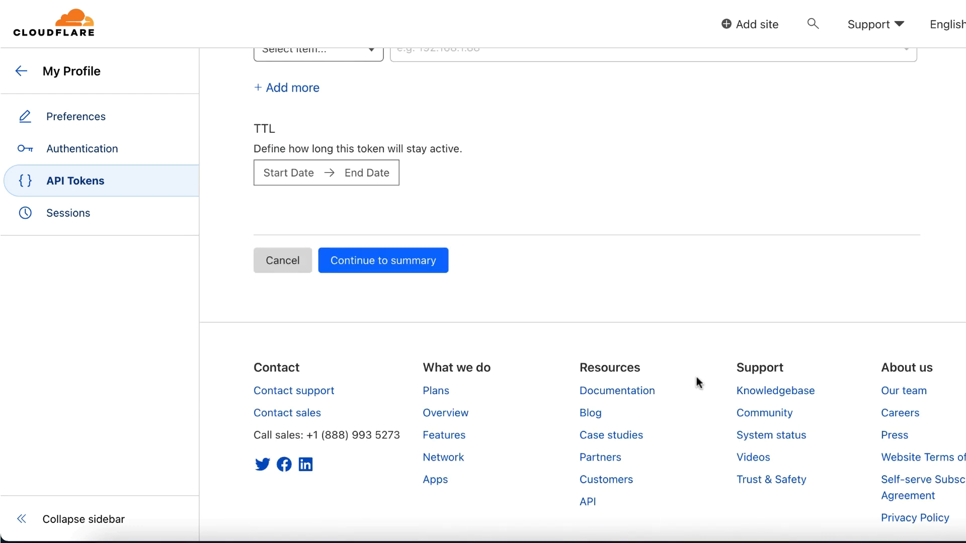
click(383, 260)
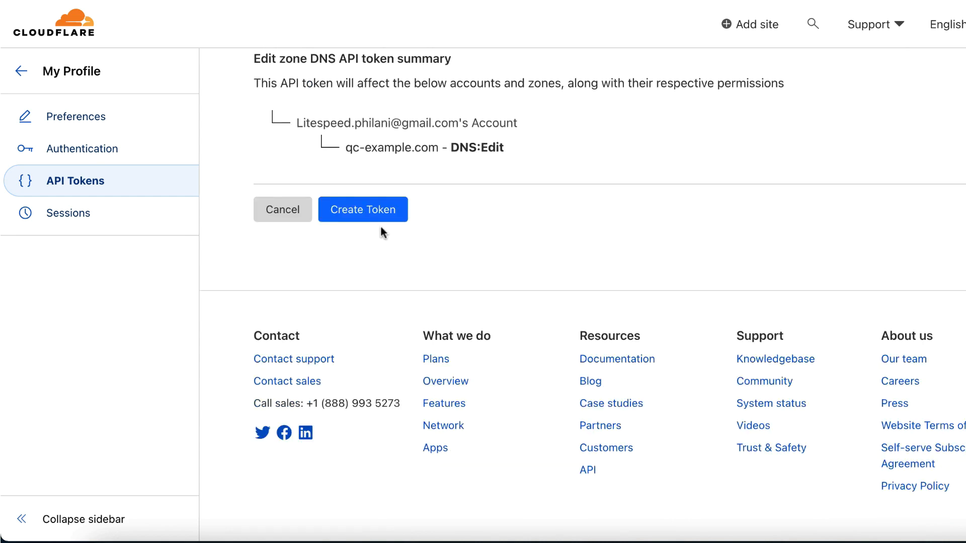
click(363, 209)
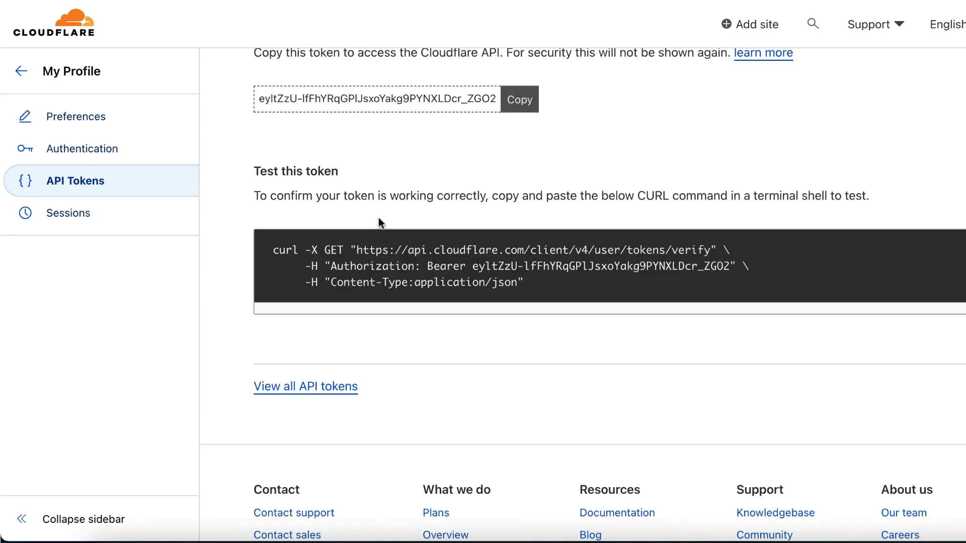
click(519, 99)
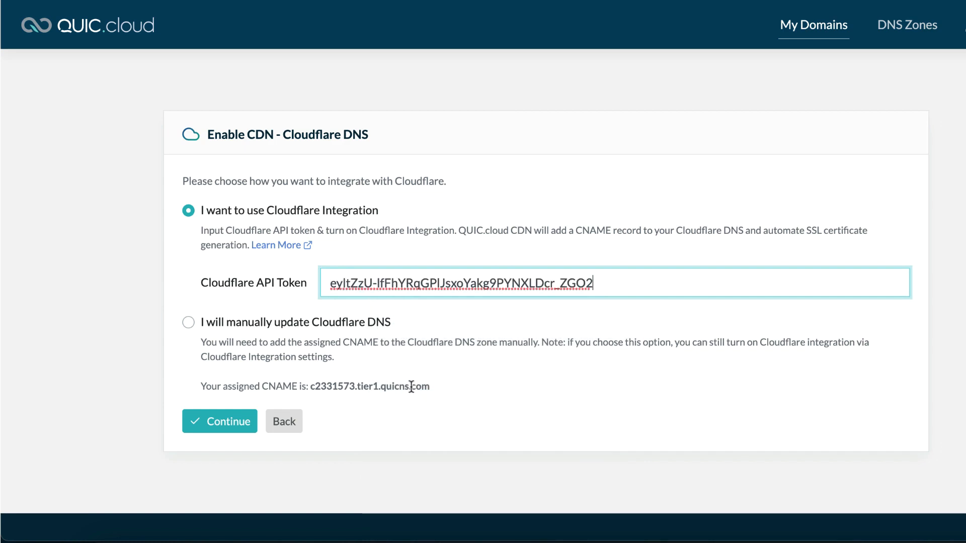
Submit the Cloudflare API token and confirm turning on Cloudflare integration
click(220, 422)
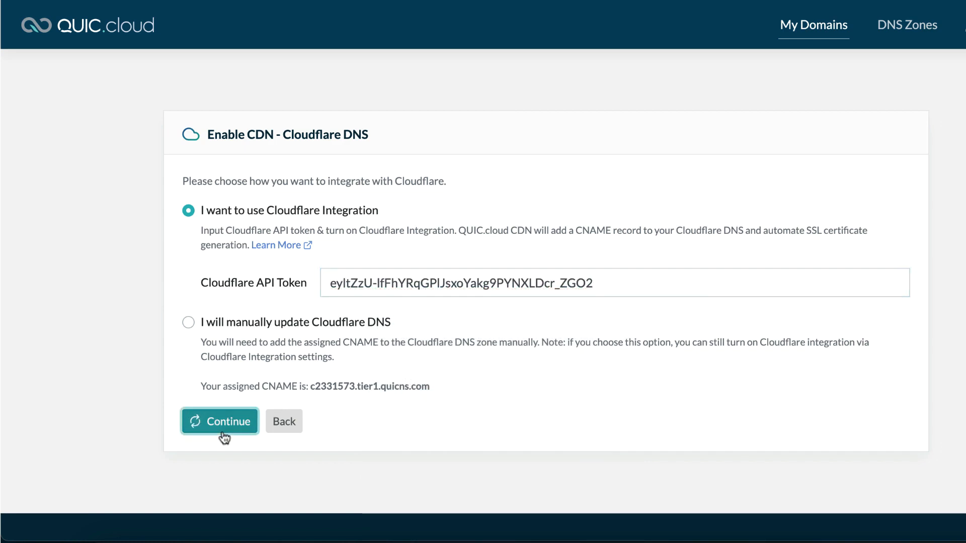
click(219, 422)
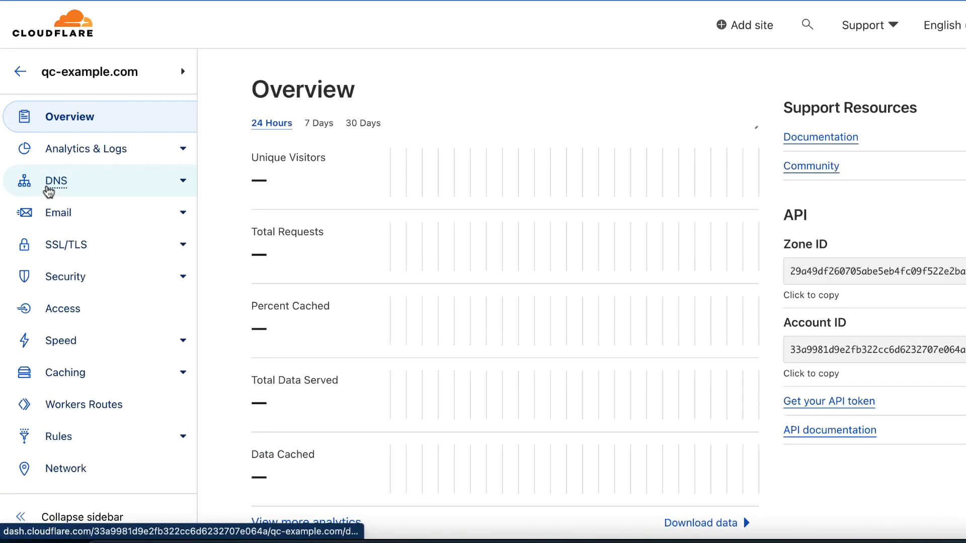
View the DNS records list for qc-example.com in Cloudflare
click(56, 180)
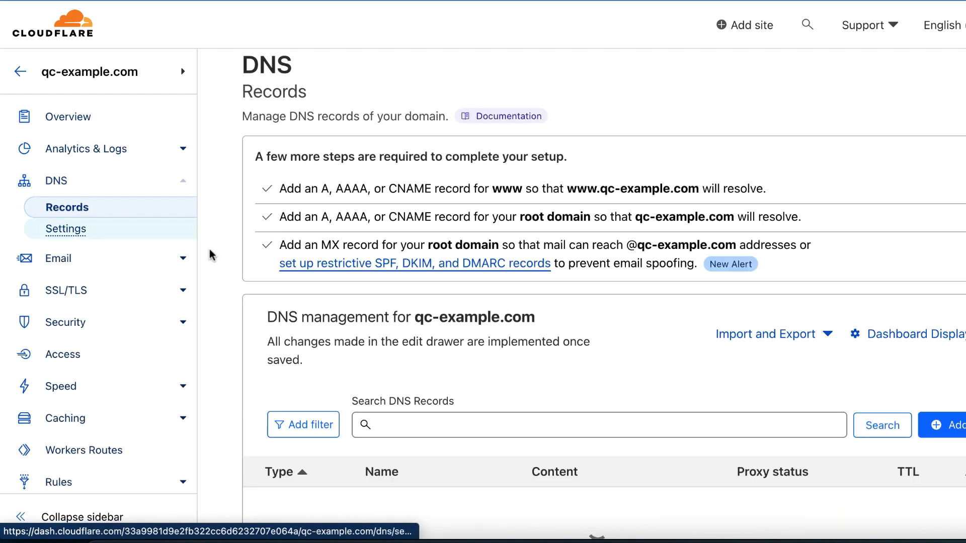
scroll(down, 3)
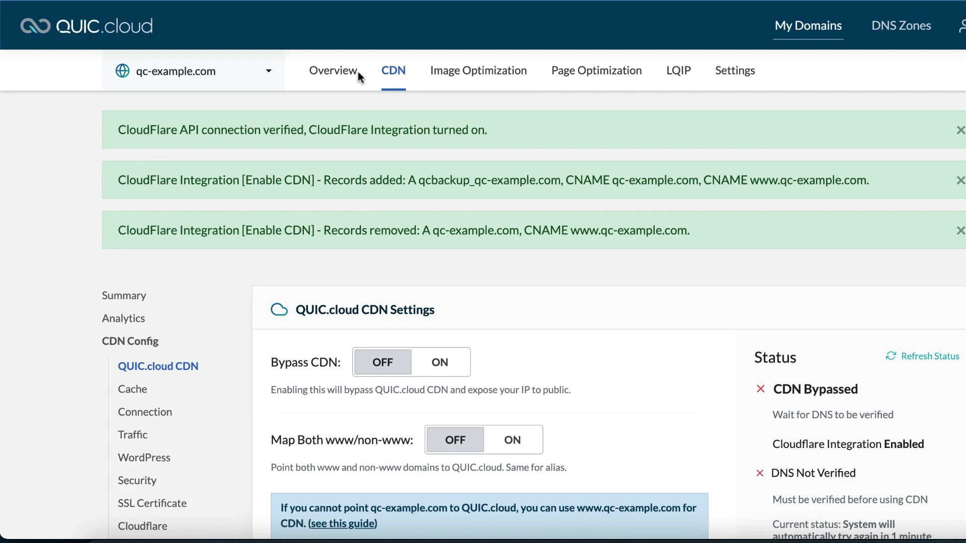
Review qc-example.com's DNS Status and CDN Summary, still unverified and bypassed
scroll(down, 3)
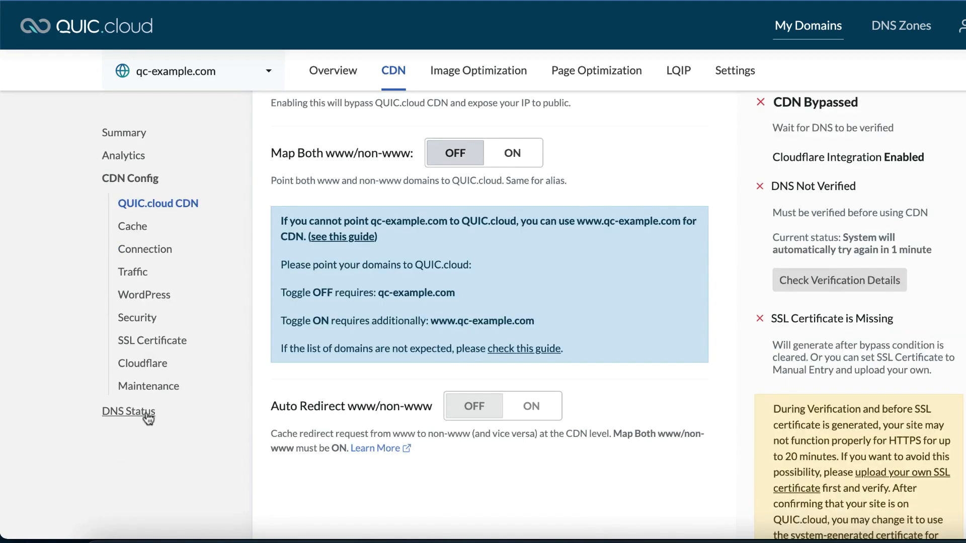
click(128, 411)
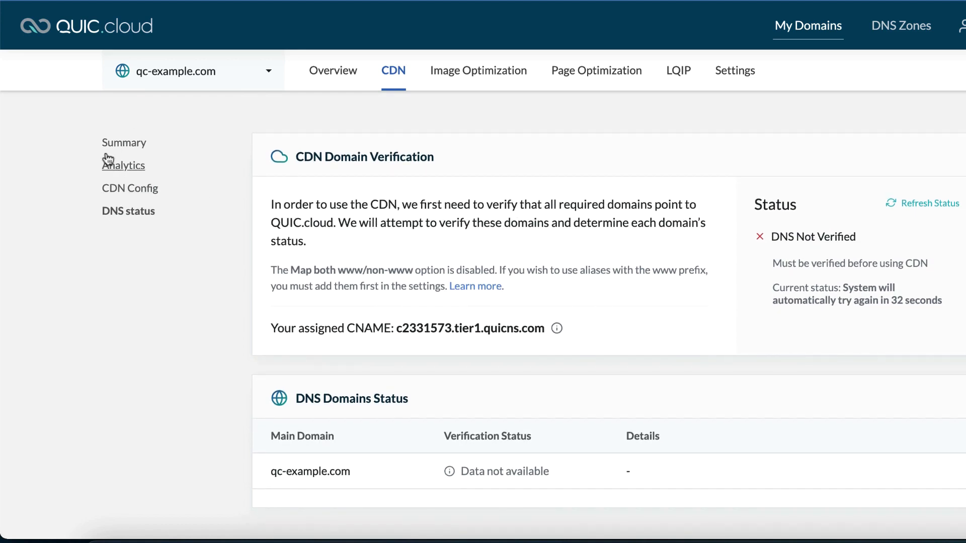
click(124, 142)
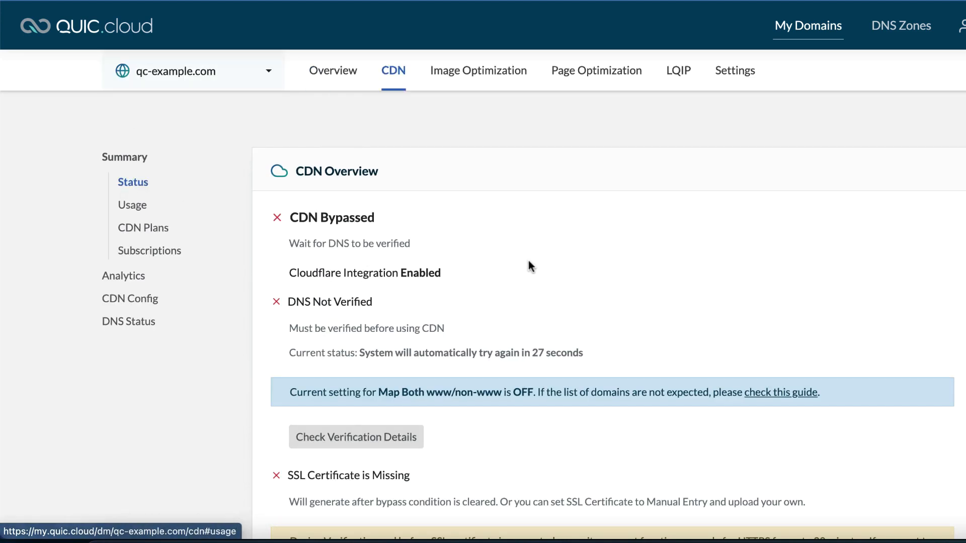
scroll(down, 3)
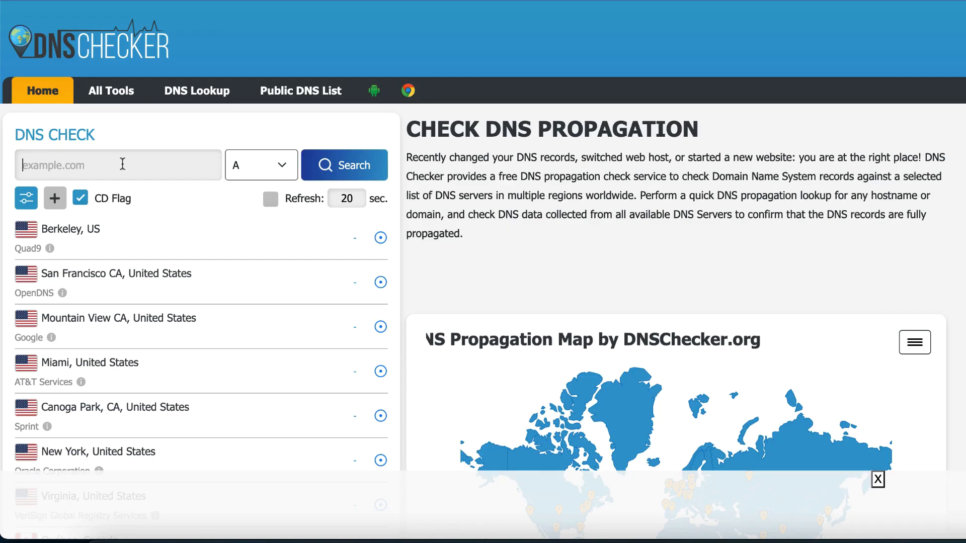
Search DNSChecker.org for A record propagation of qc-example.com
text(qc-example.com)
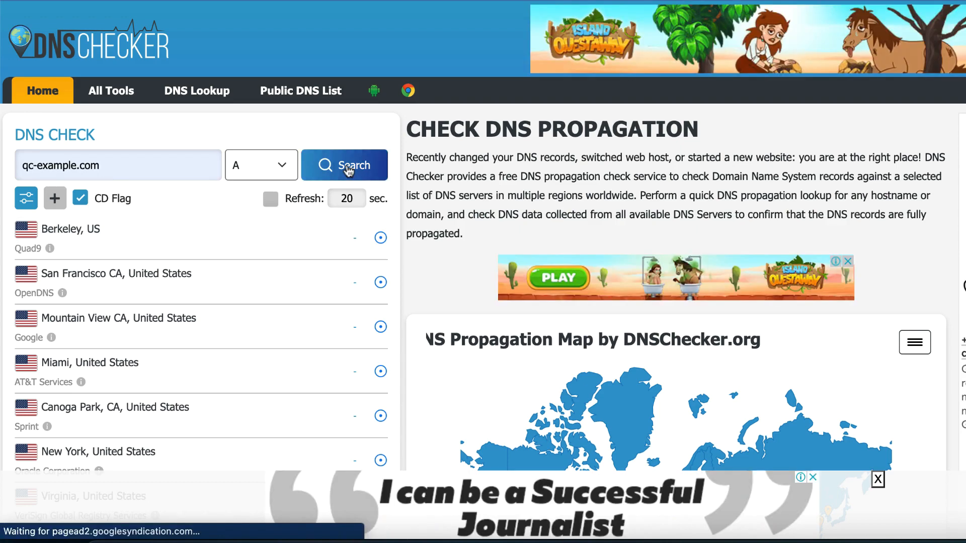
click(344, 165)
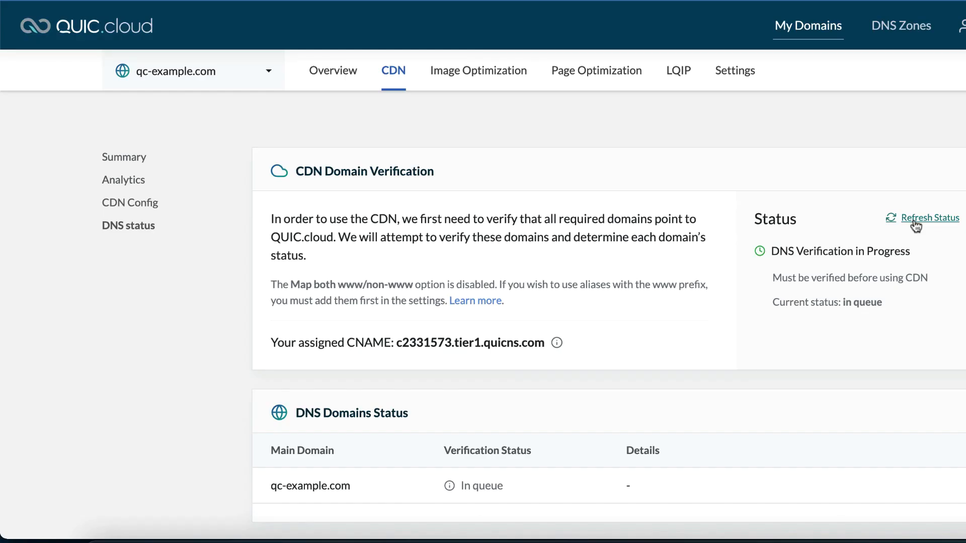
Refresh qc-example.com's DNS verification status in QUIC.cloud
click(926, 218)
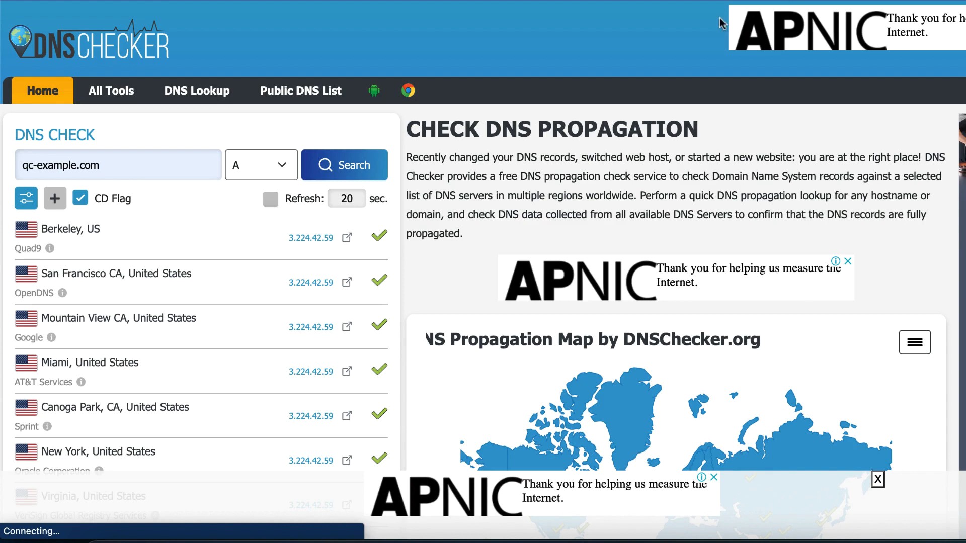
Rerun the DNSChecker lookup until servers report new qc-example.com IP addresses
click(344, 164)
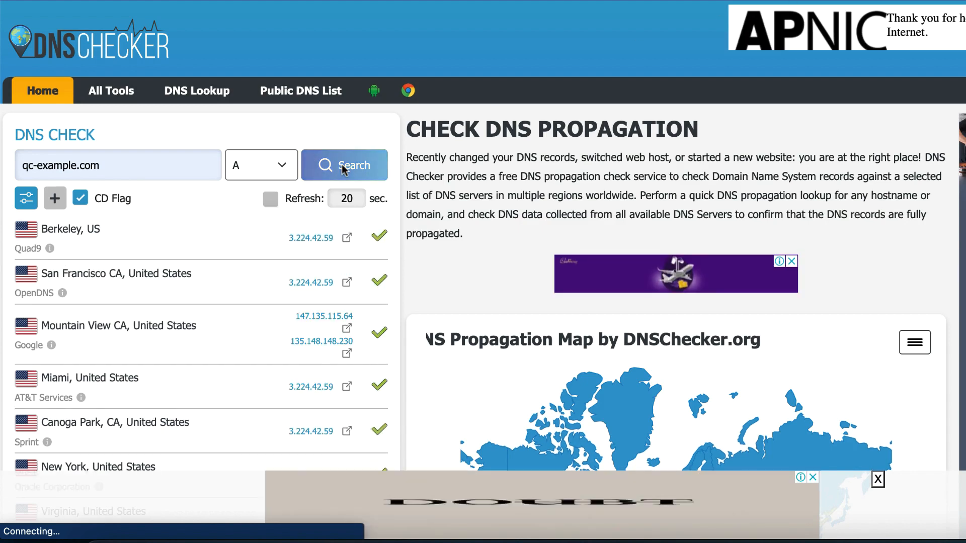
click(344, 165)
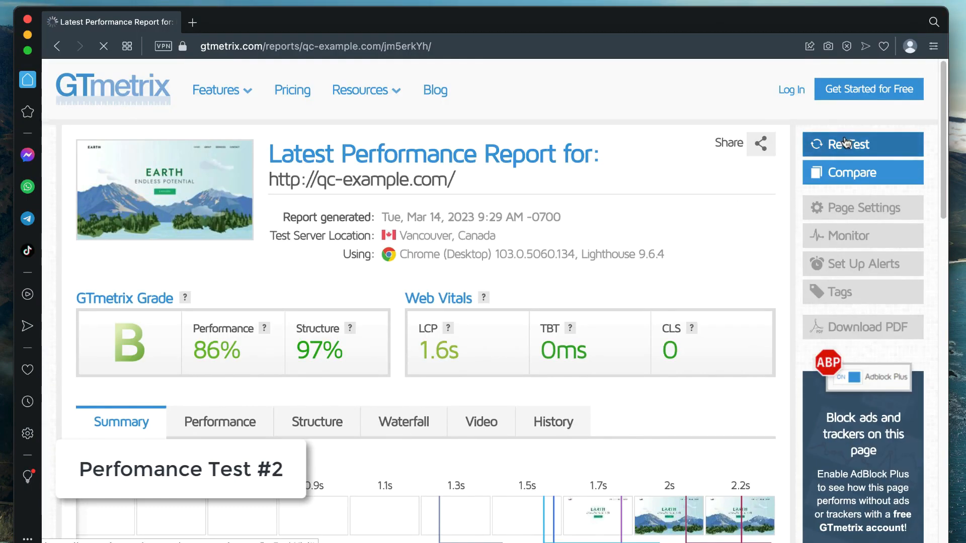
Re-test qc-example.com on GTmetrix and review the grade A, 100% performance, 563ms LCP results
click(851, 144)
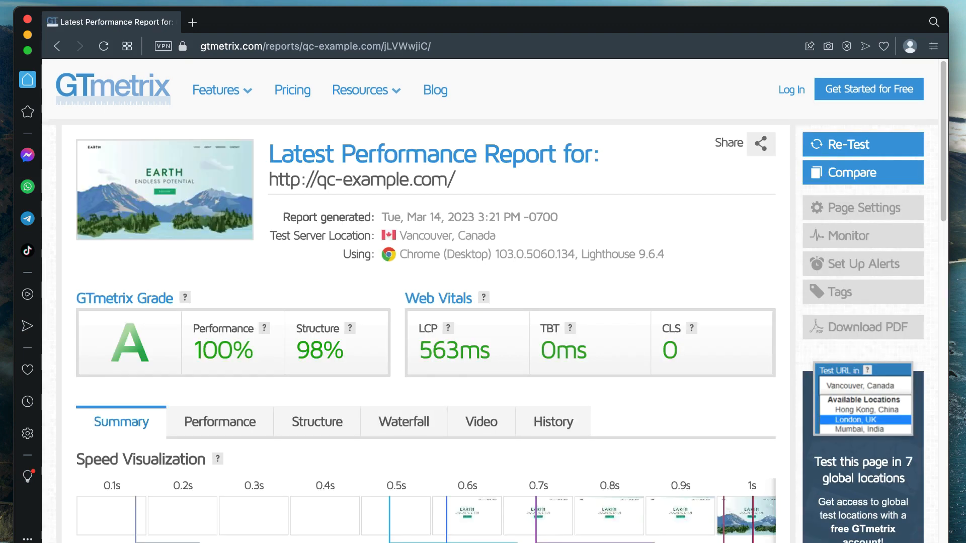
scroll(down, 3)
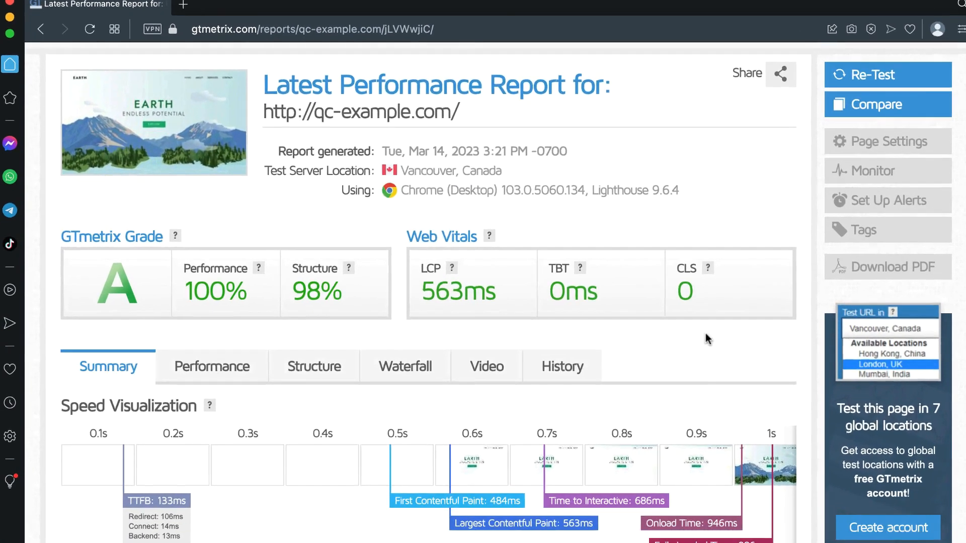
scroll(down, 3)
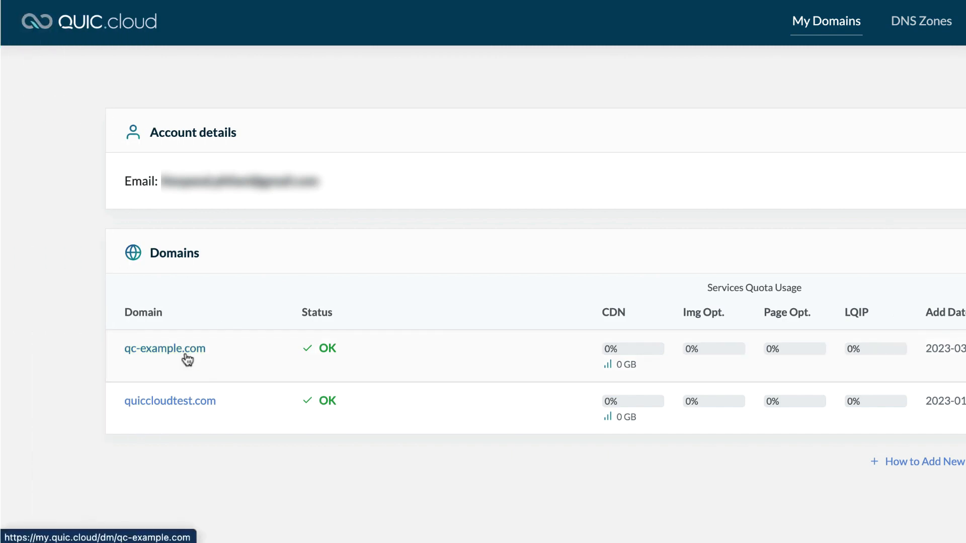
Open qc-example.com's CDN Config in QUIC.cloud and scroll to the Disable CDN option
click(164, 349)
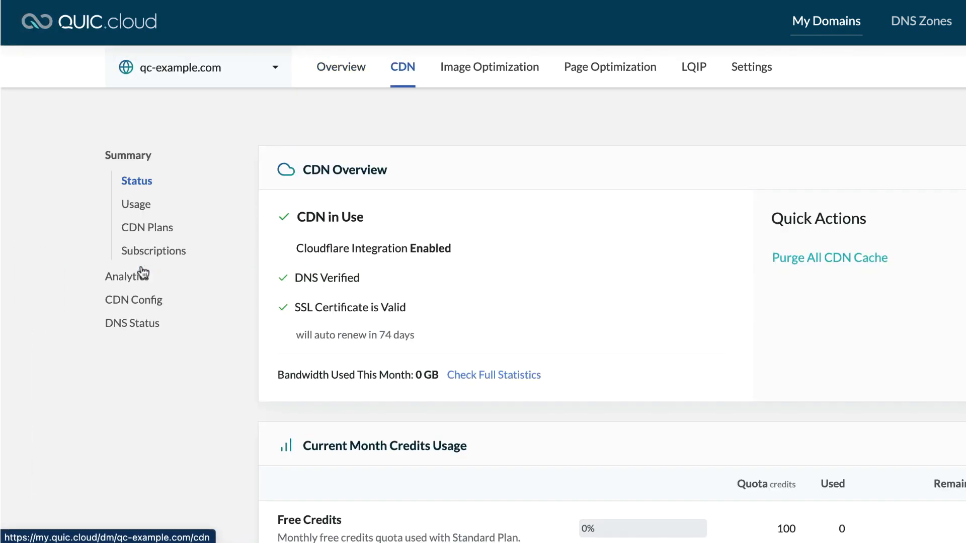
click(134, 300)
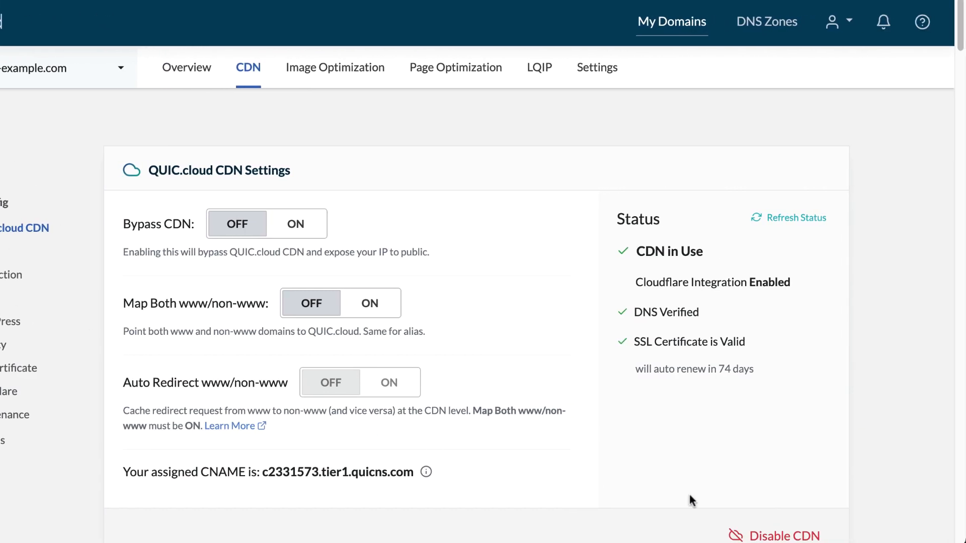
scroll(down, 3)
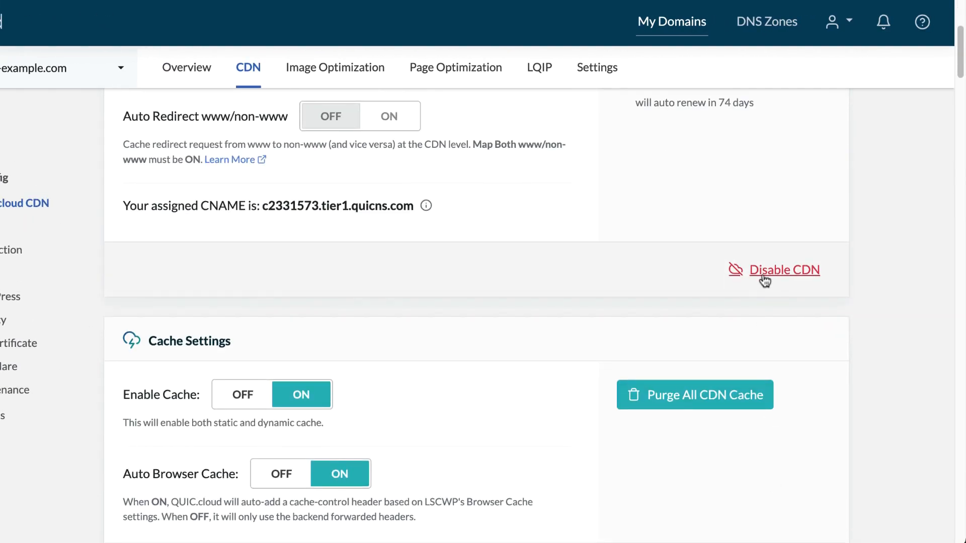
Disable the CDN for qc-example.com and confirm full removal in the dialog
click(784, 269)
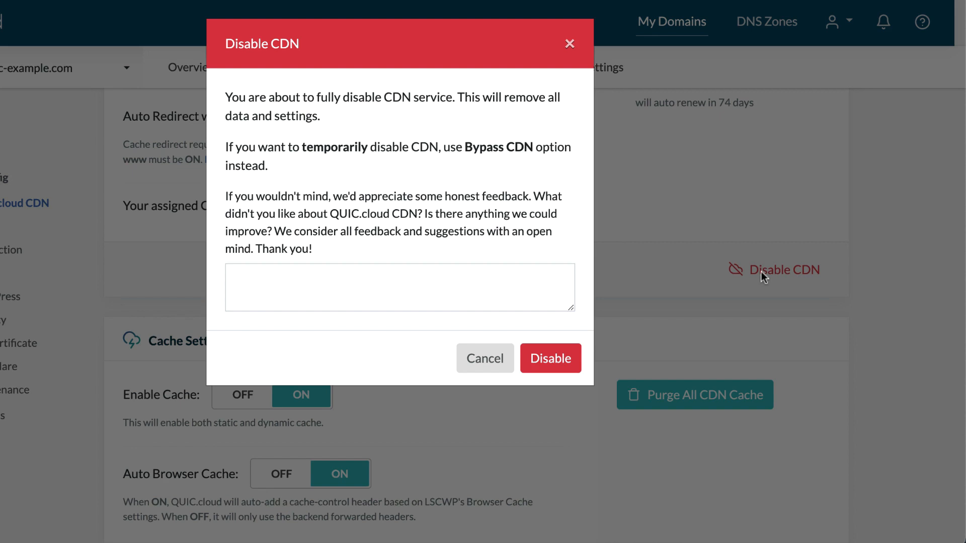
mouse_move(550, 358)
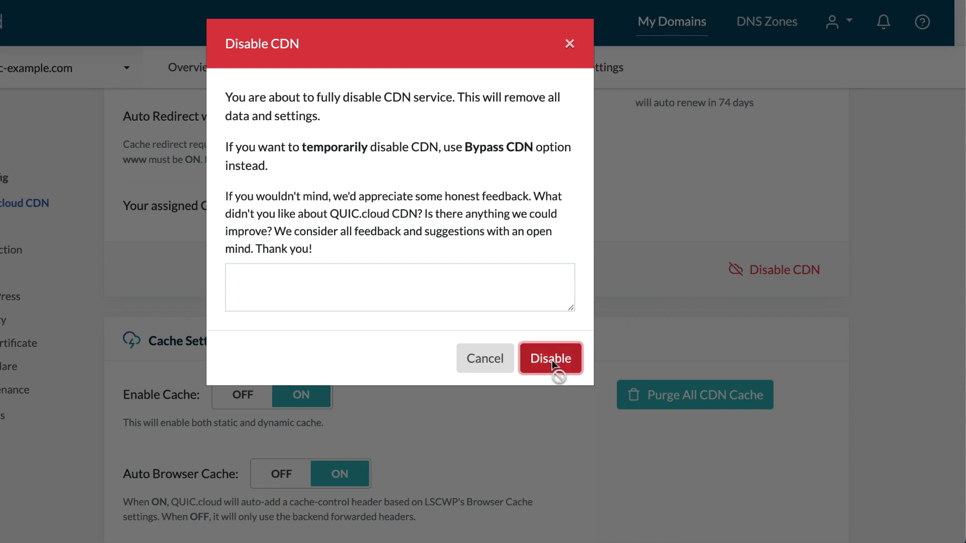
click(550, 358)
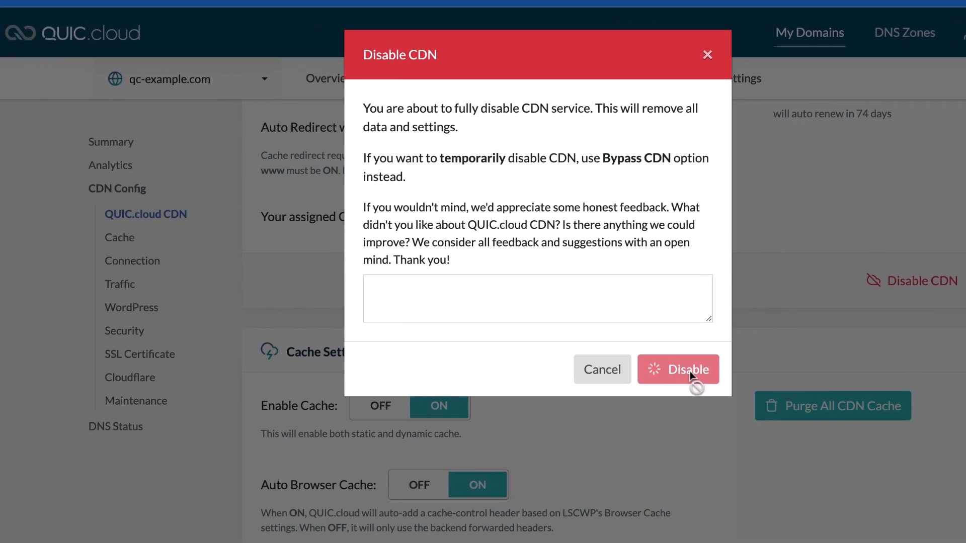
click(677, 369)
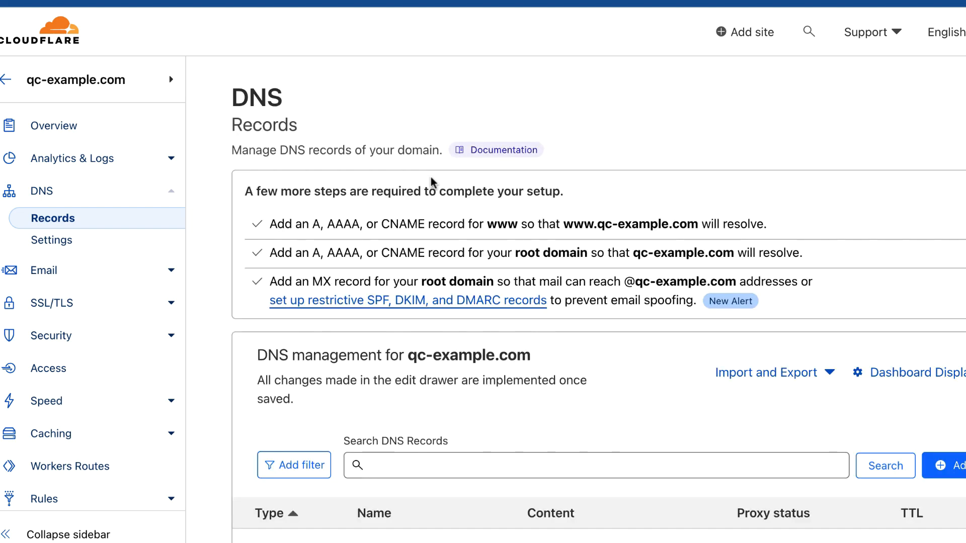
Scroll through qc-example.com's DNS record list in Cloudflare
scroll(down, 3)
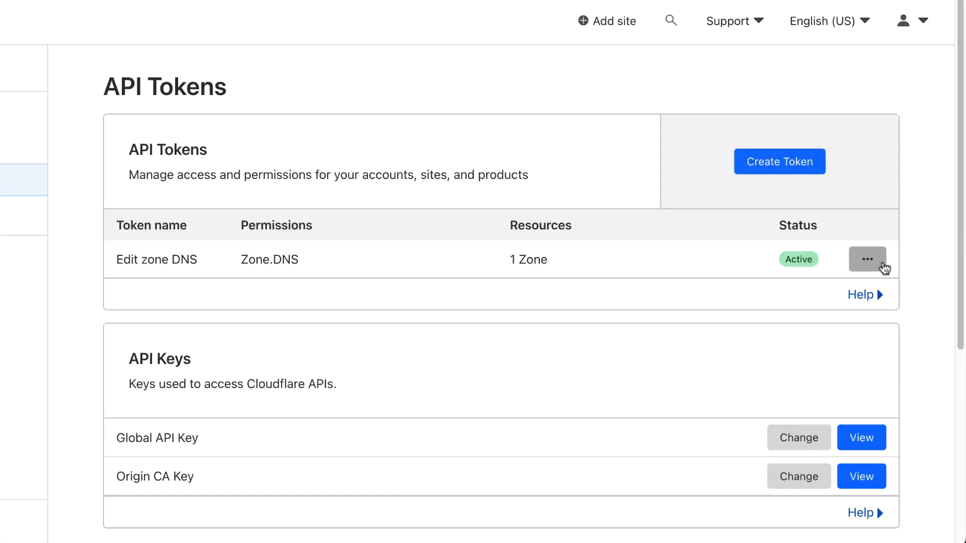
Choose Delete for the Edit zone DNS API token
click(868, 258)
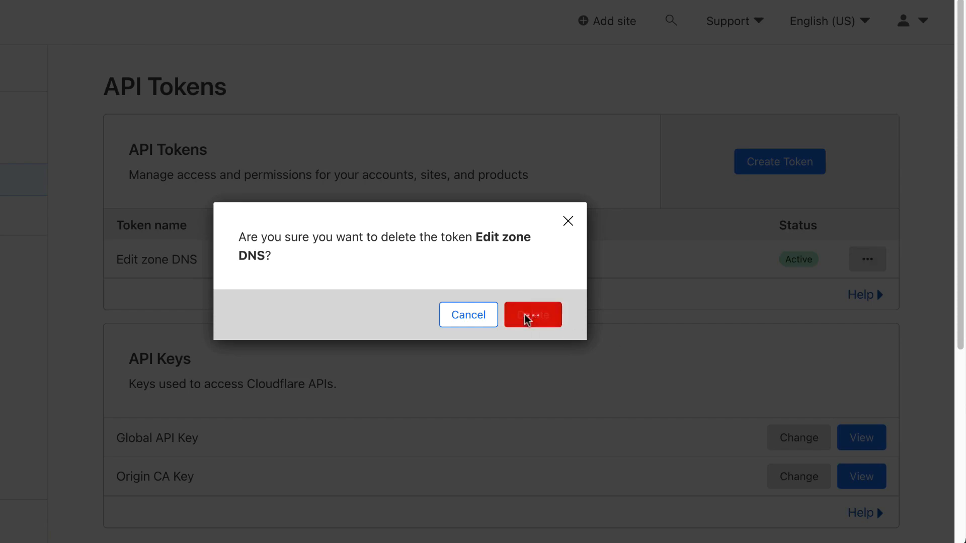